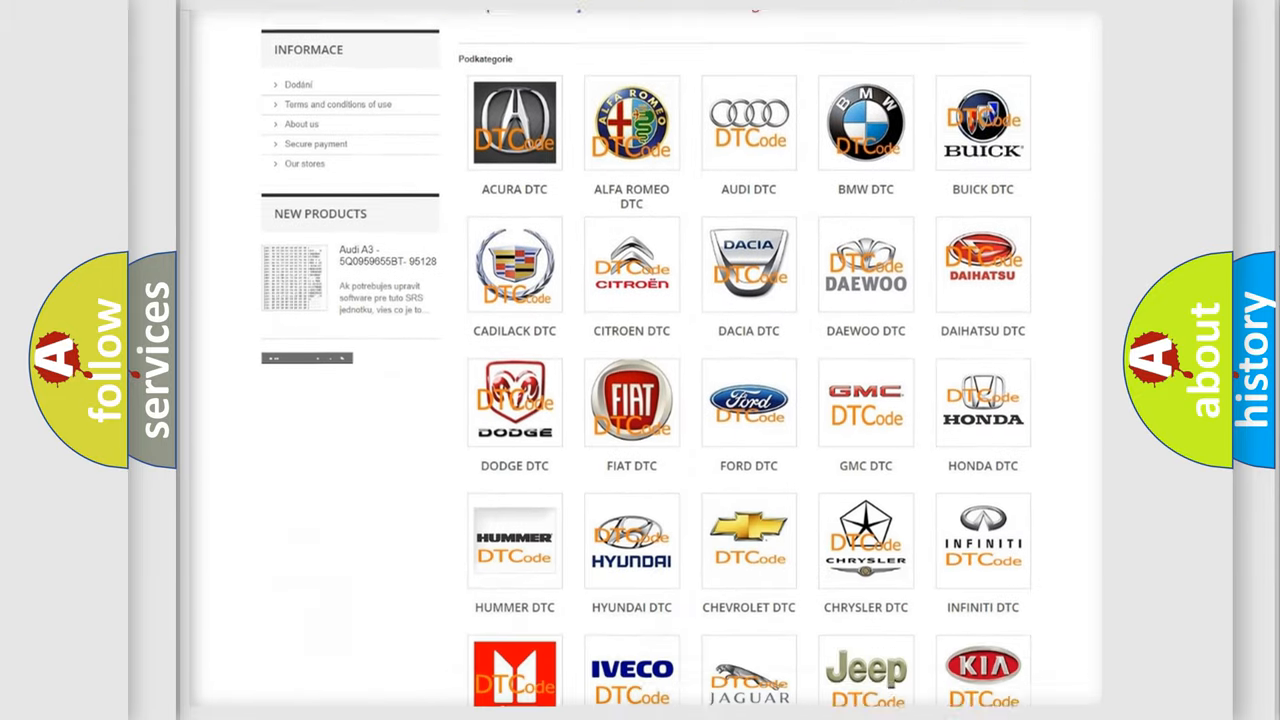
{"action": "scroll", "scroll_direction": "down", "scroll_amount": 3}
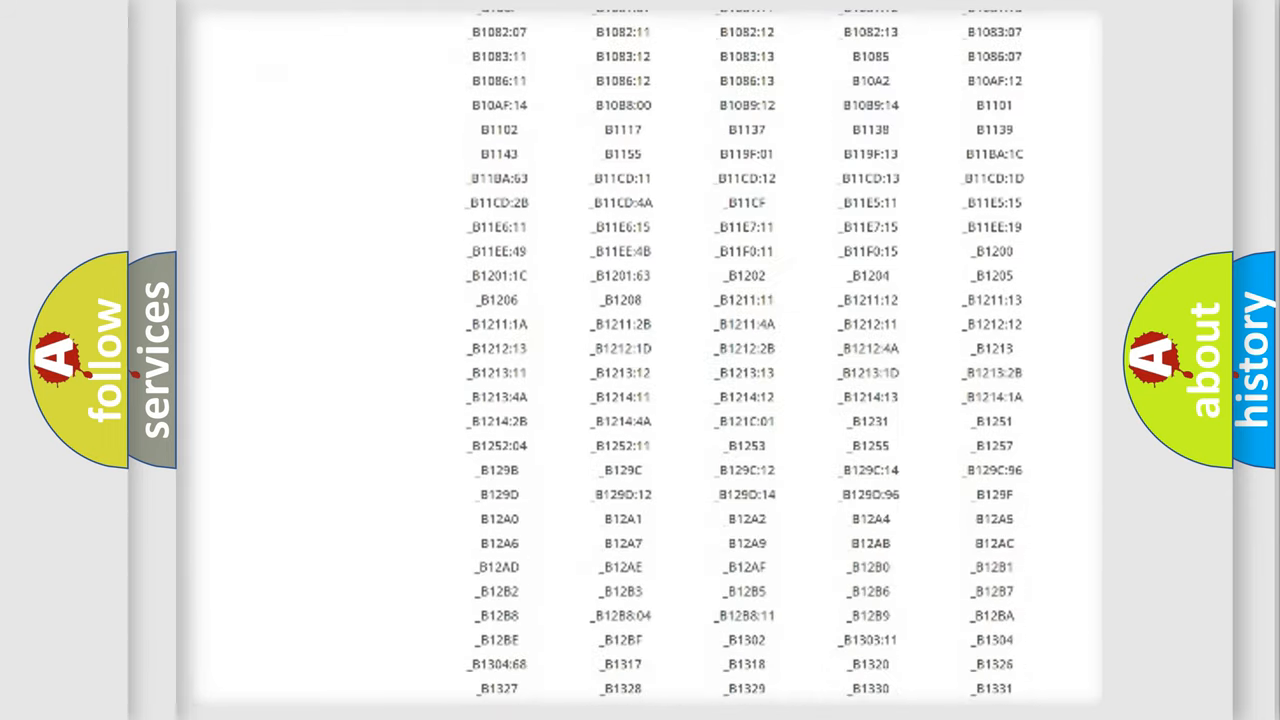
{"action": "scroll", "scroll_direction": "down", "scroll_amount": 3}
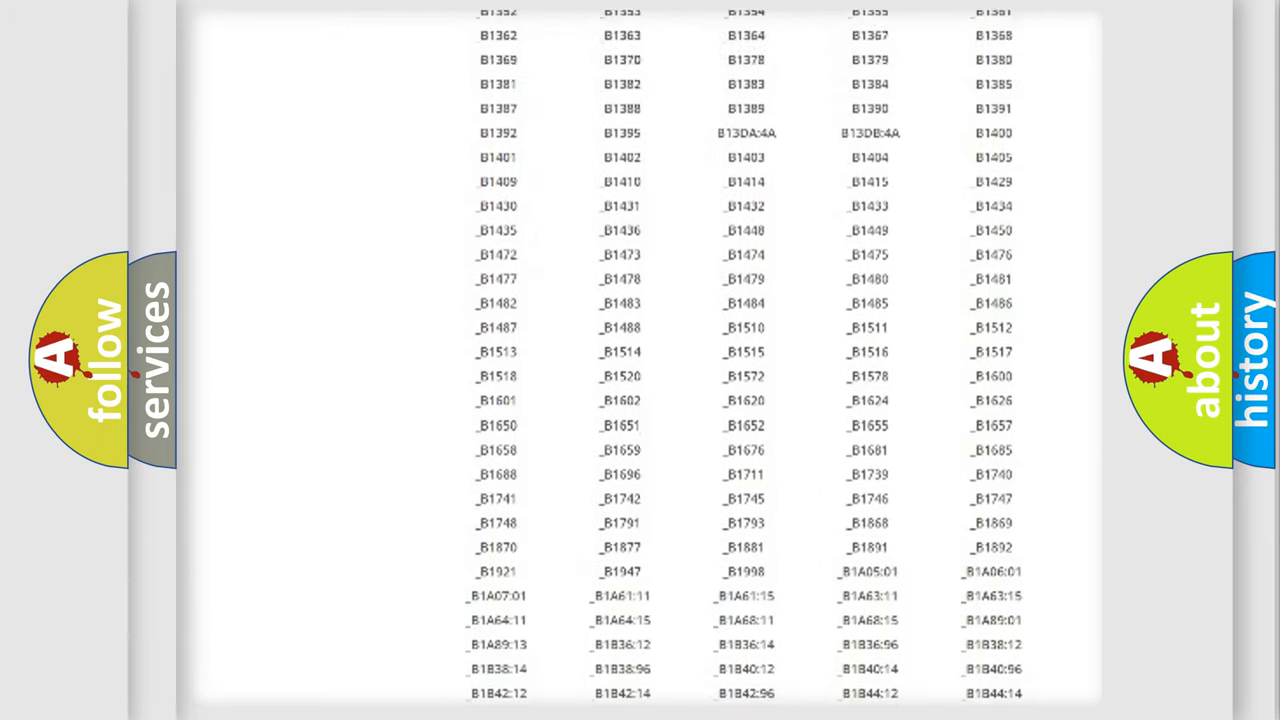